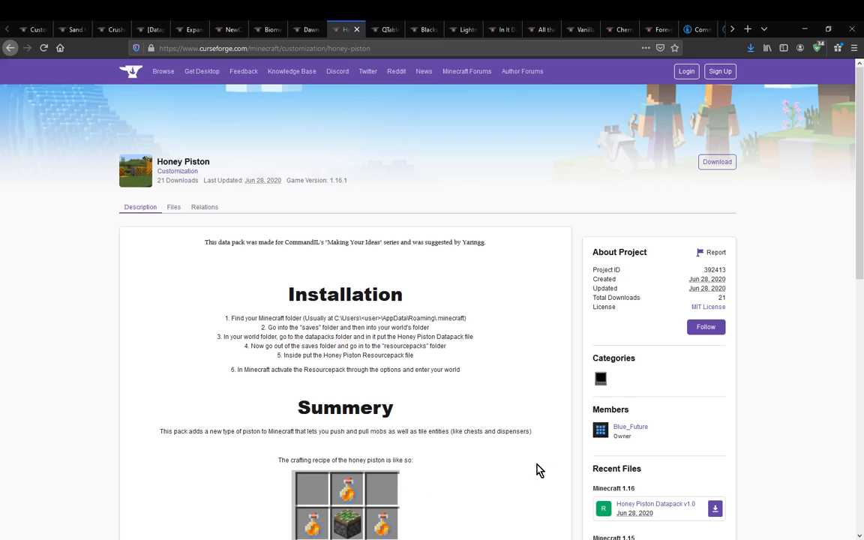
mouse_move(548, 479)
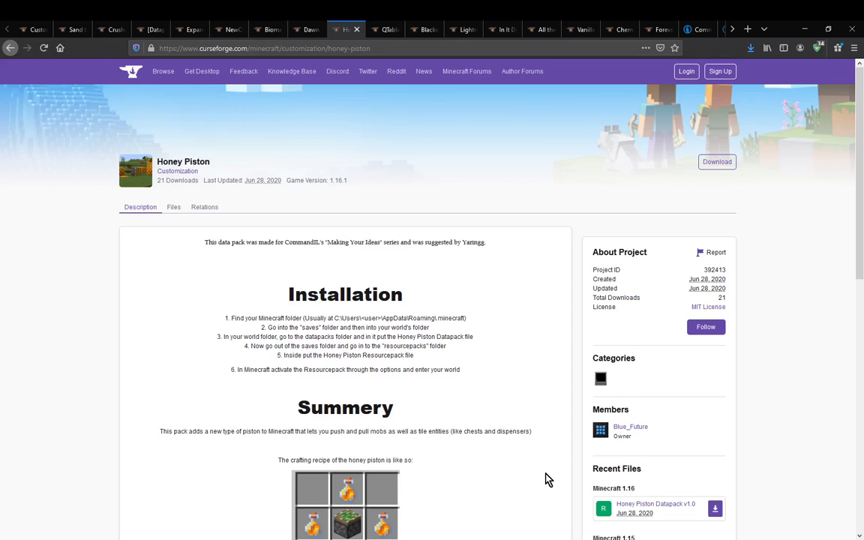
Scroll the description through Installation, Summery and the crafting recipe to the Preview video
scroll(down, 3)
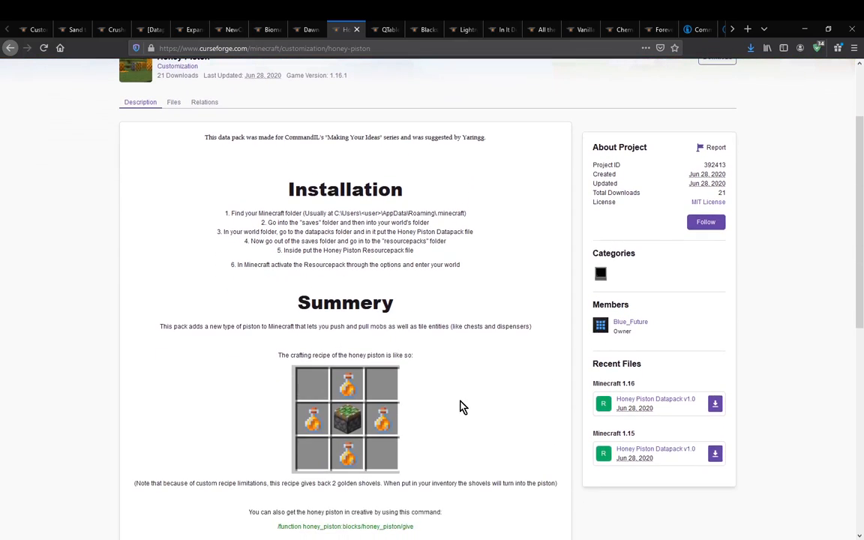
mouse_move(408, 413)
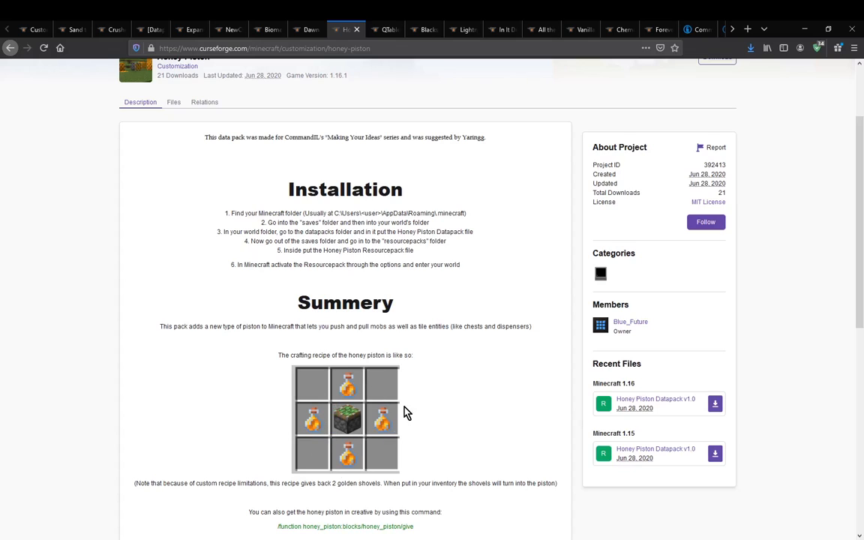
mouse_move(501, 425)
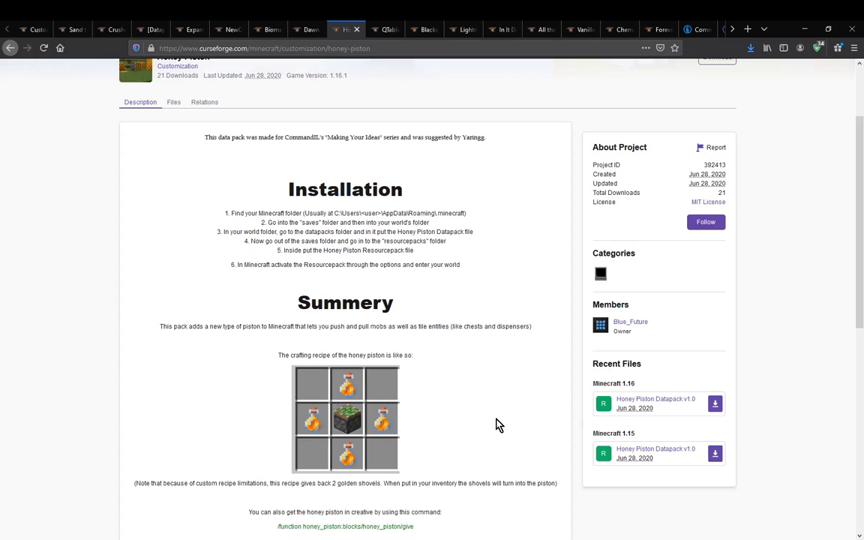
scroll(down, 3)
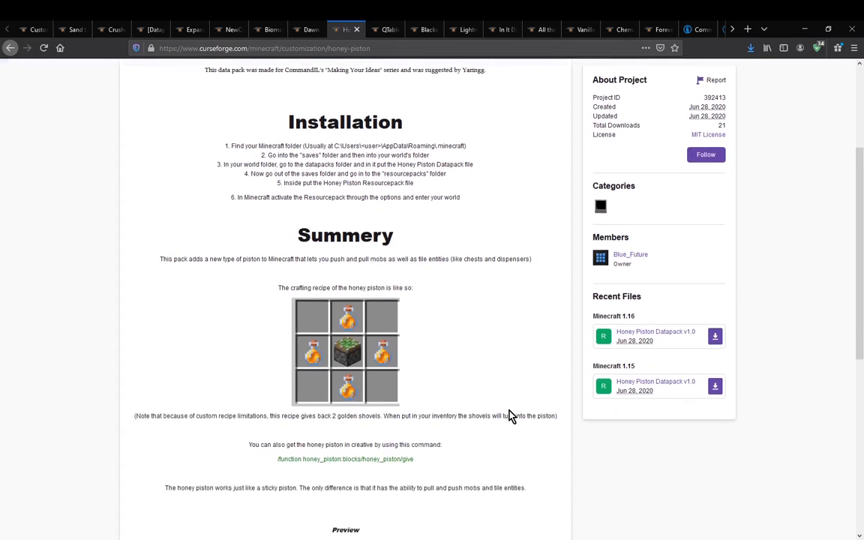
scroll(down, 3)
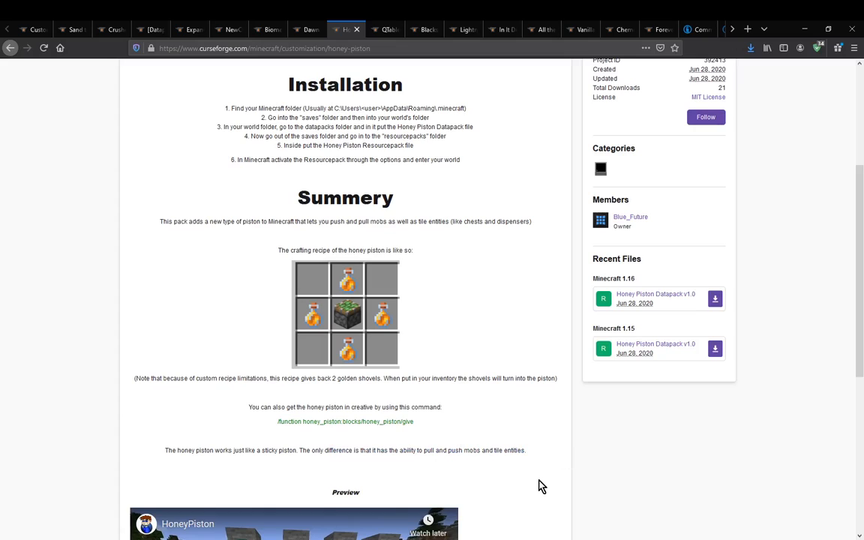
mouse_move(547, 483)
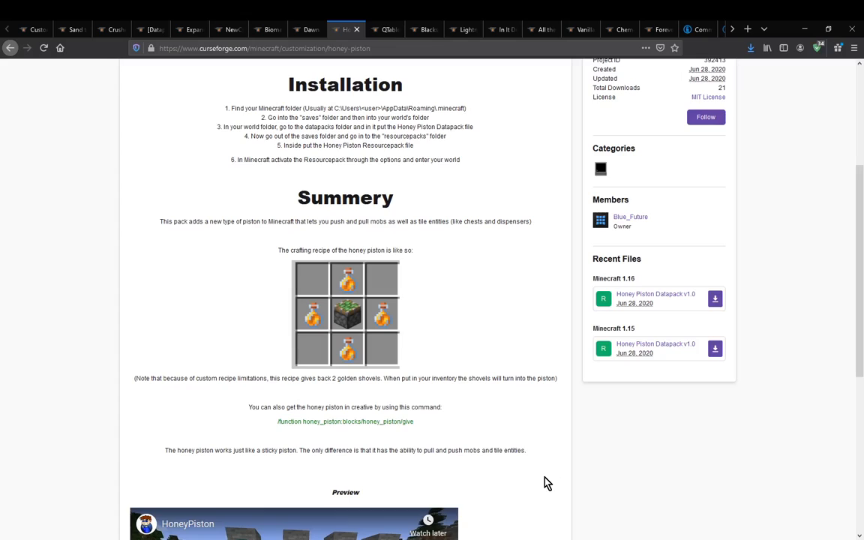
mouse_move(551, 481)
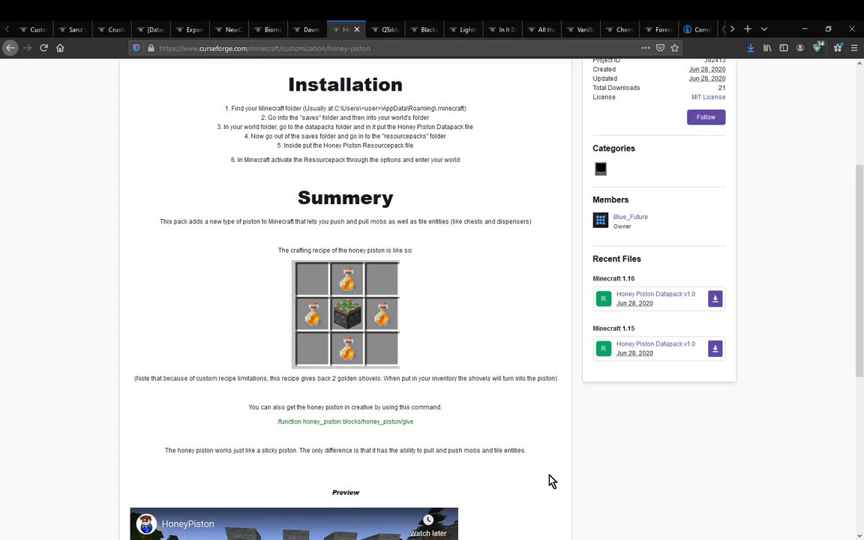
mouse_move(463, 450)
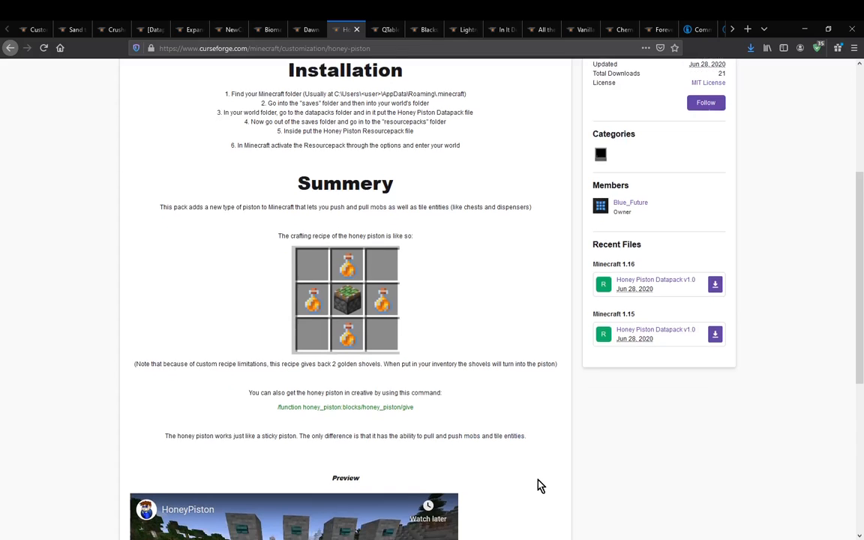
scroll(up, 3)
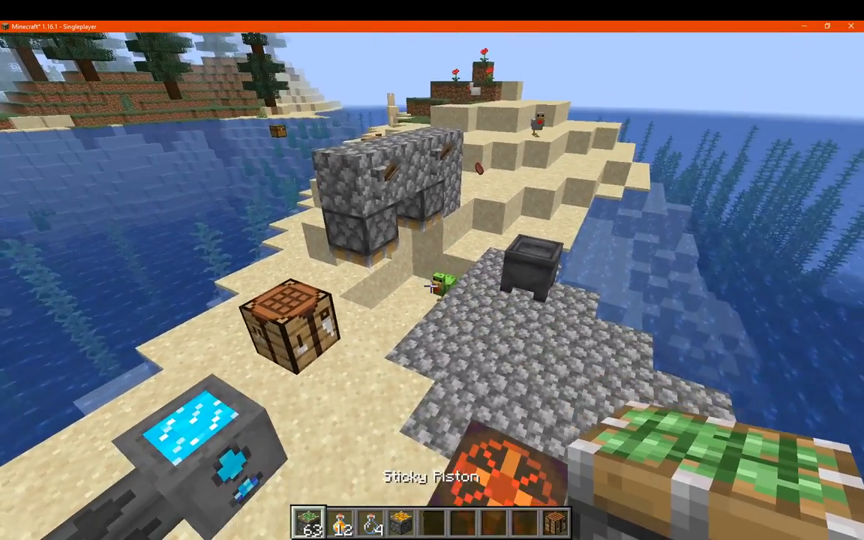
Take a stack of 64 Birch Logs from the creative inventory and return to the world
key(e)
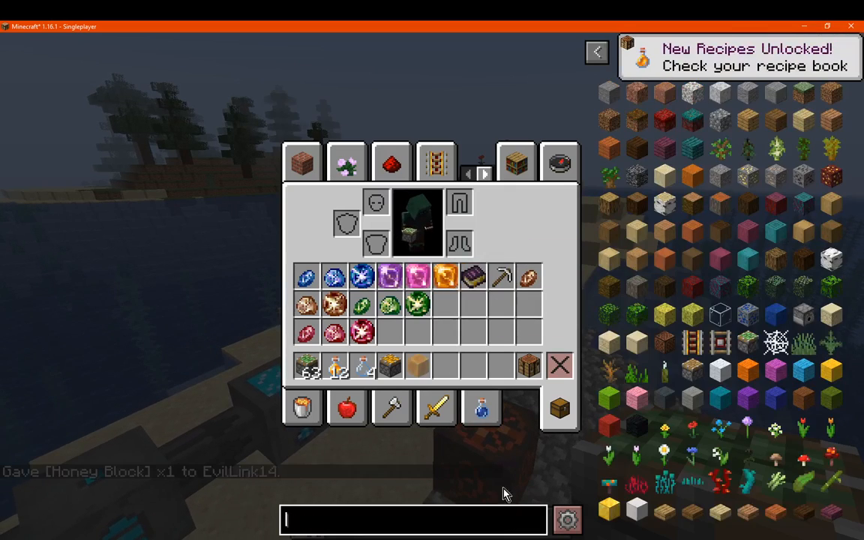
mouse_move(748, 261)
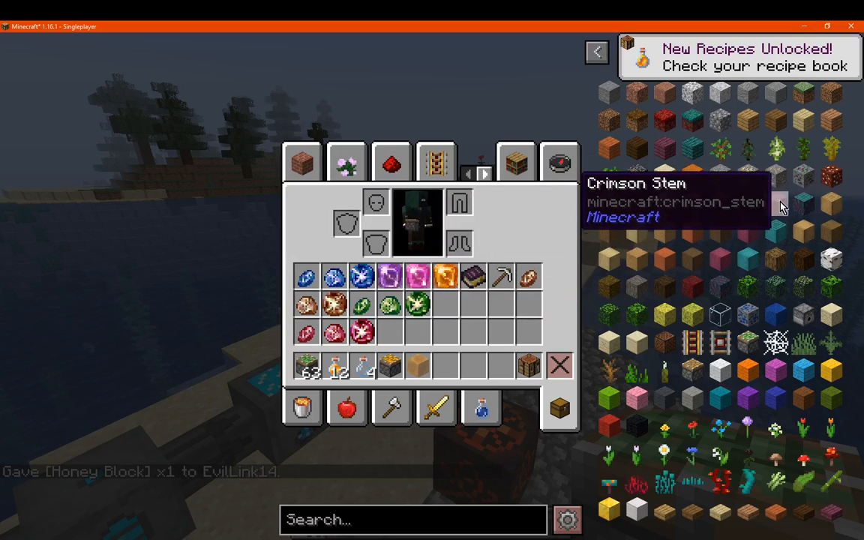
click(664, 203)
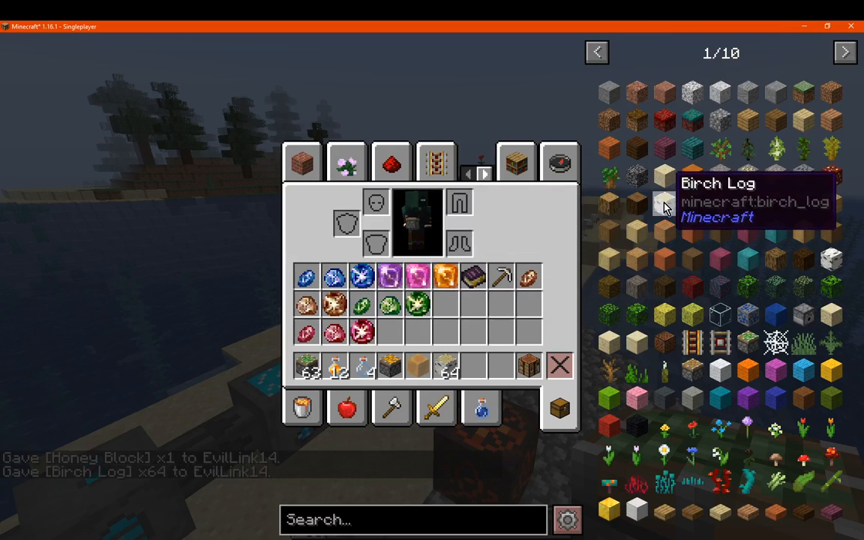
key(Escape)
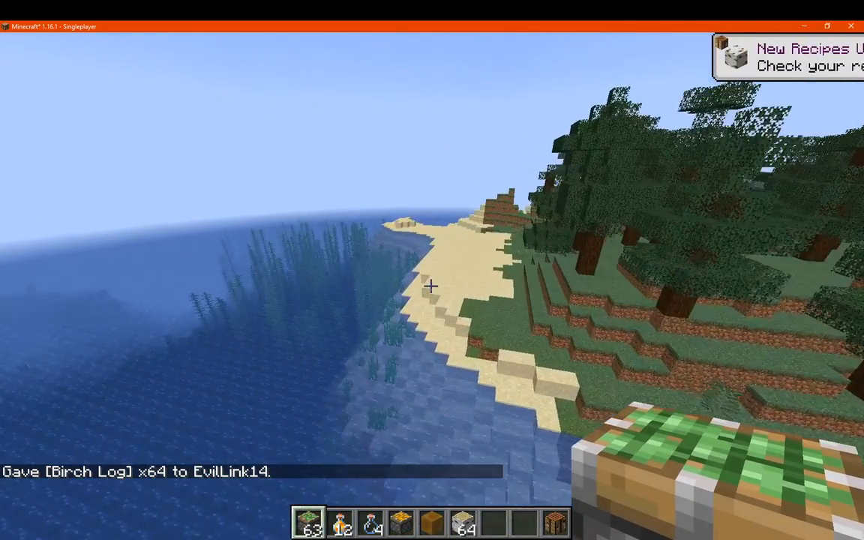
mouse_move(431, 285)
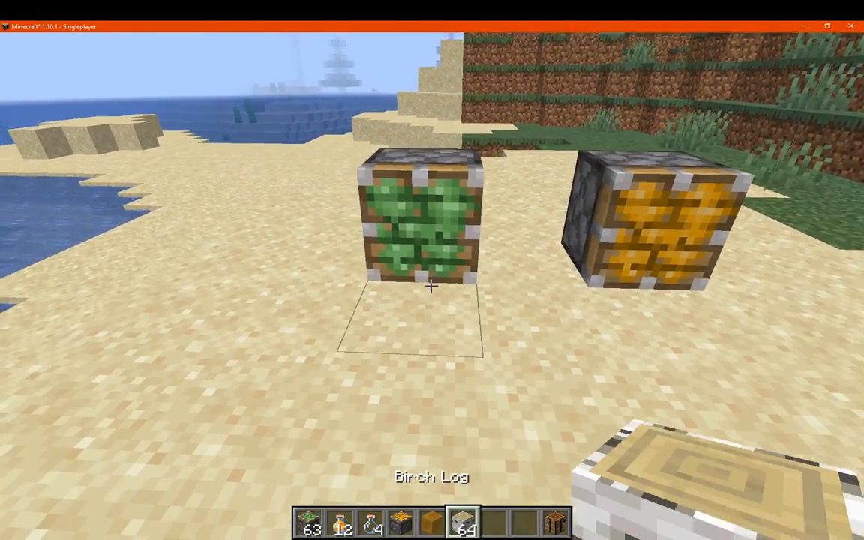
Search the creative inventory for 'lever'
key(e)
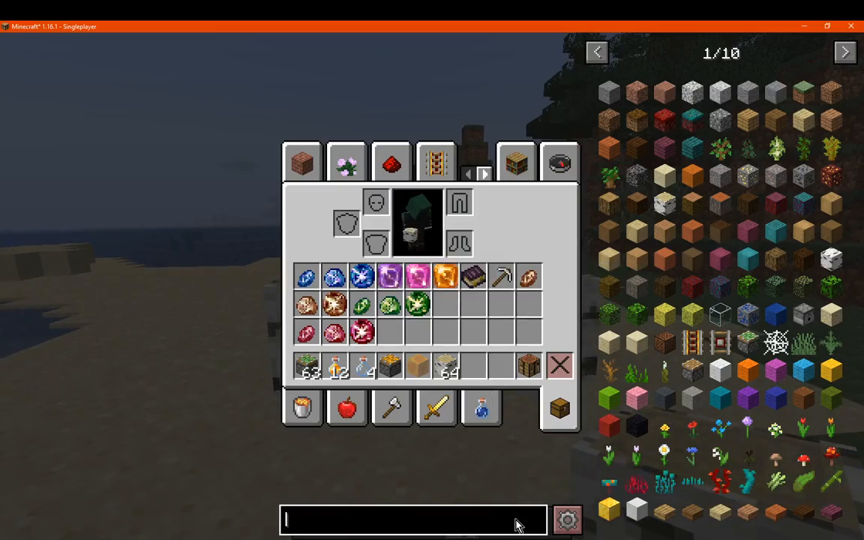
text(lever)
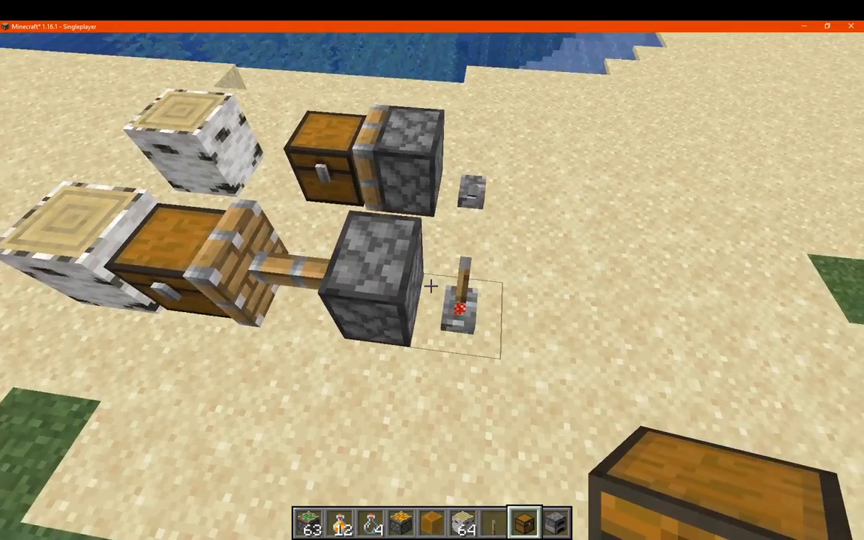
mouse_move(432, 270)
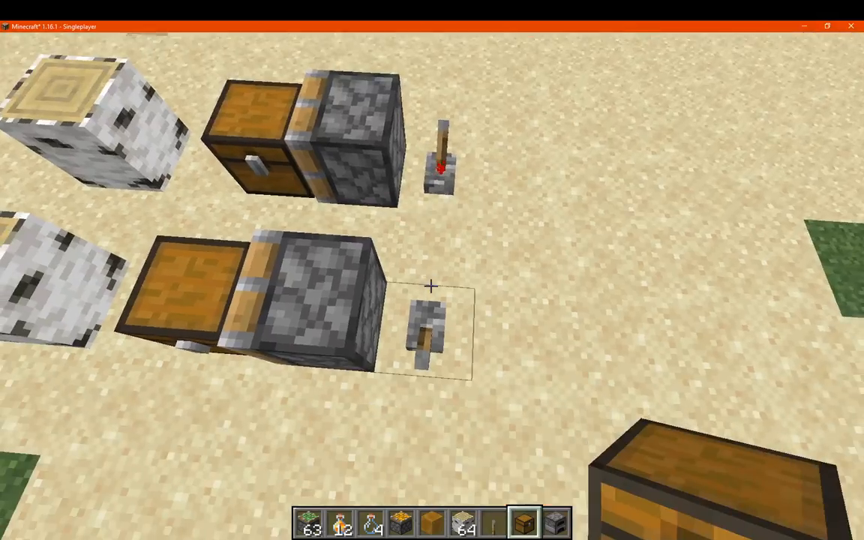
mouse_move(432, 270)
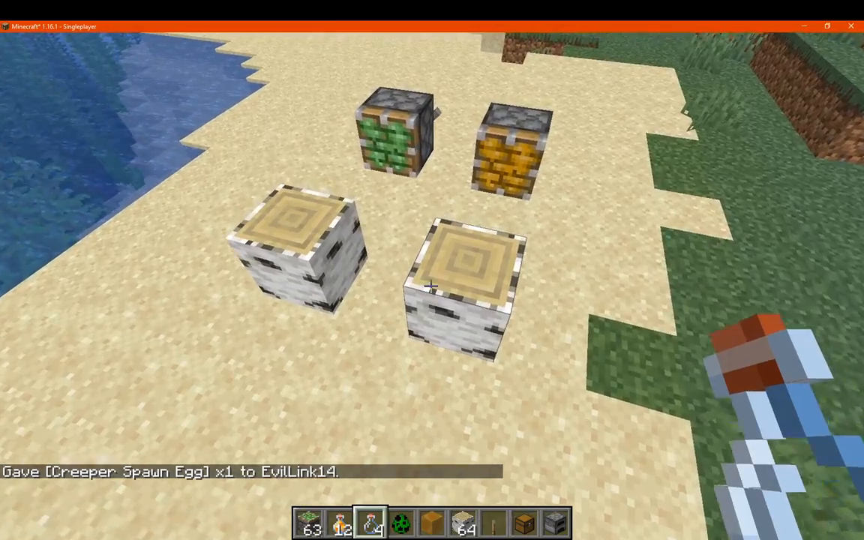
Switch to the creeper spawn egg, then reopen the creative inventory
key(Escape)
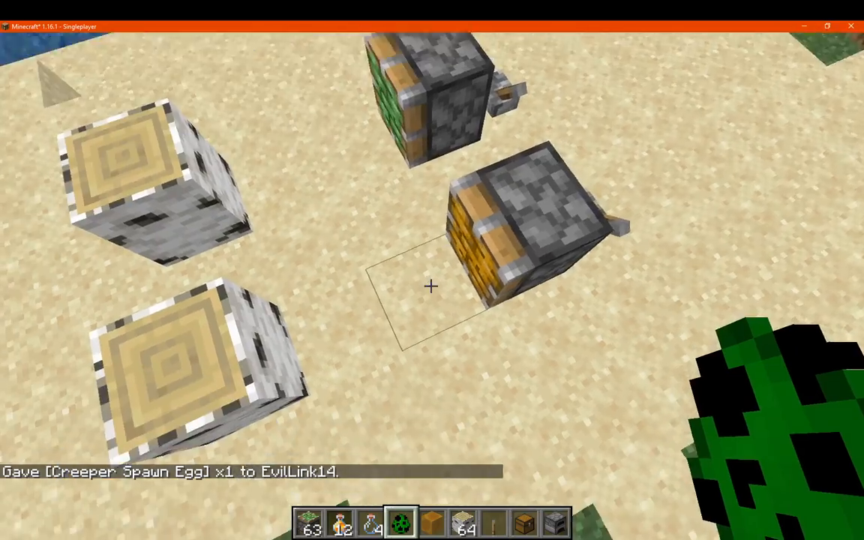
mouse_move(432, 285)
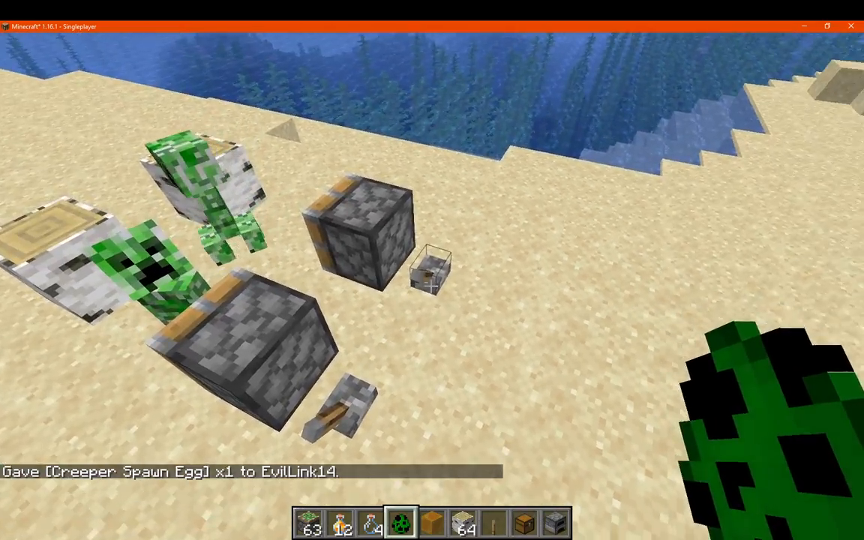
mouse_move(433, 270)
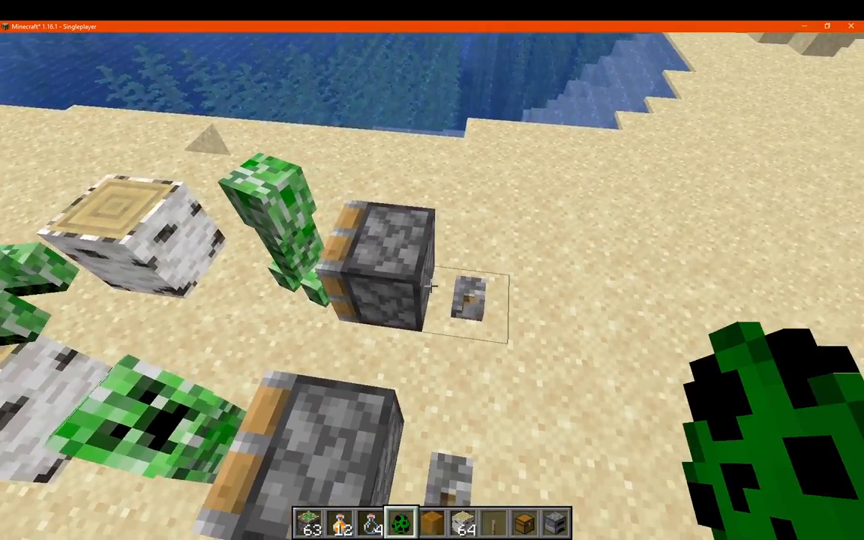
mouse_move(432, 270)
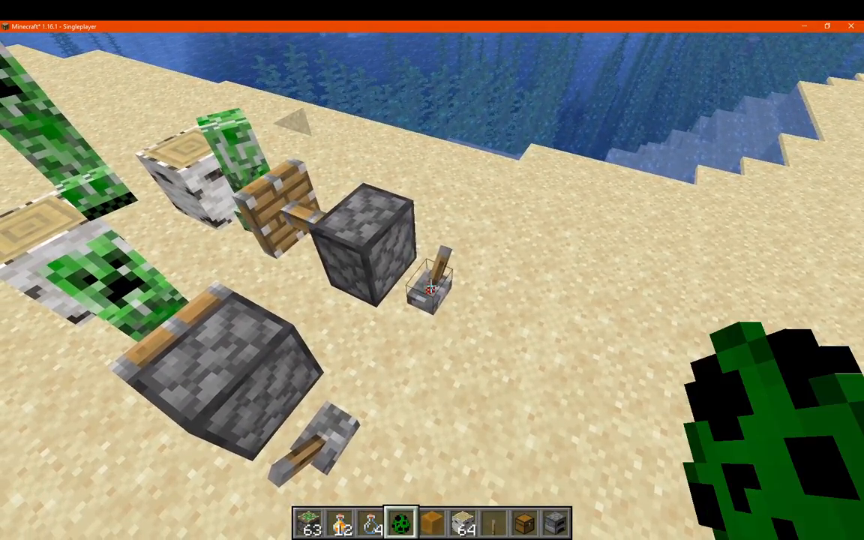
mouse_move(432, 270)
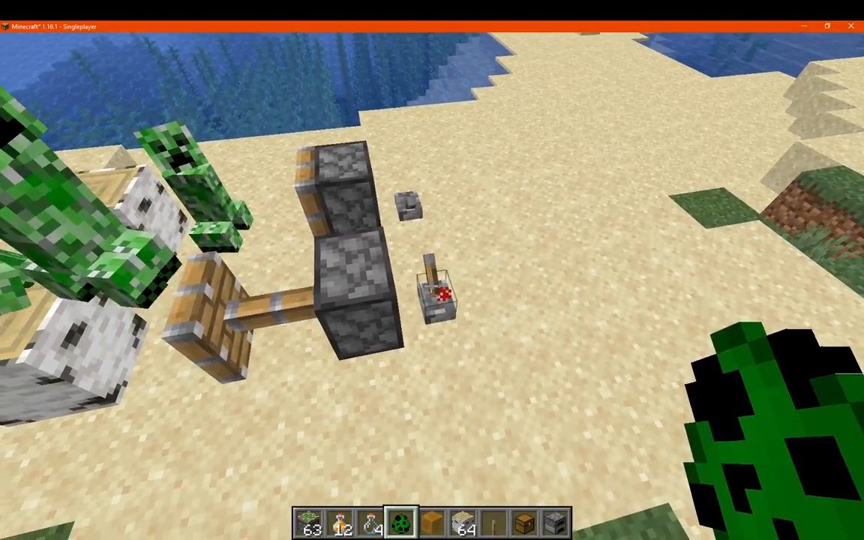
mouse_move(432, 270)
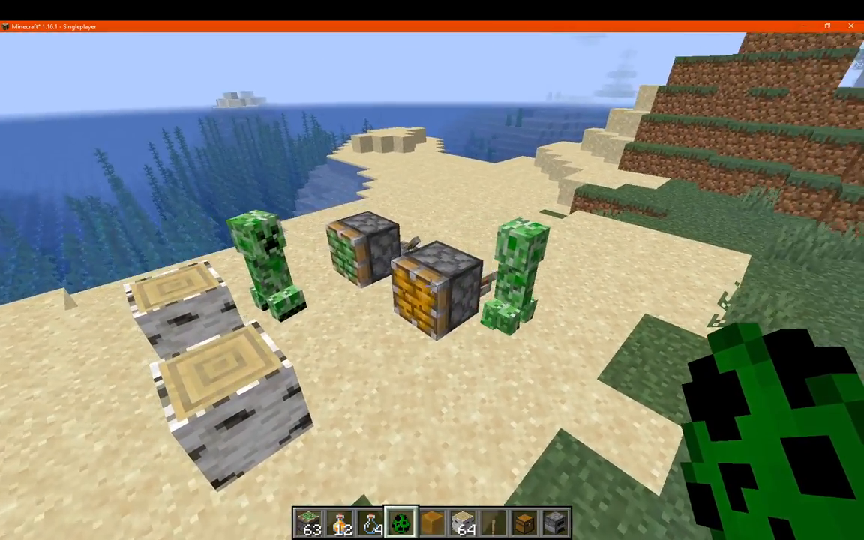
key(e)
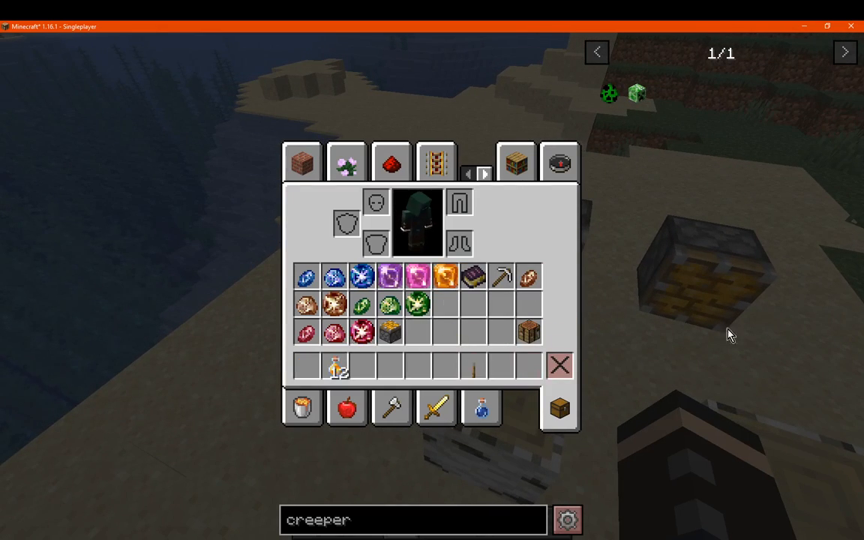
Take the crafted Honey Piston from the honey recipe into the inventory
key(Escape)
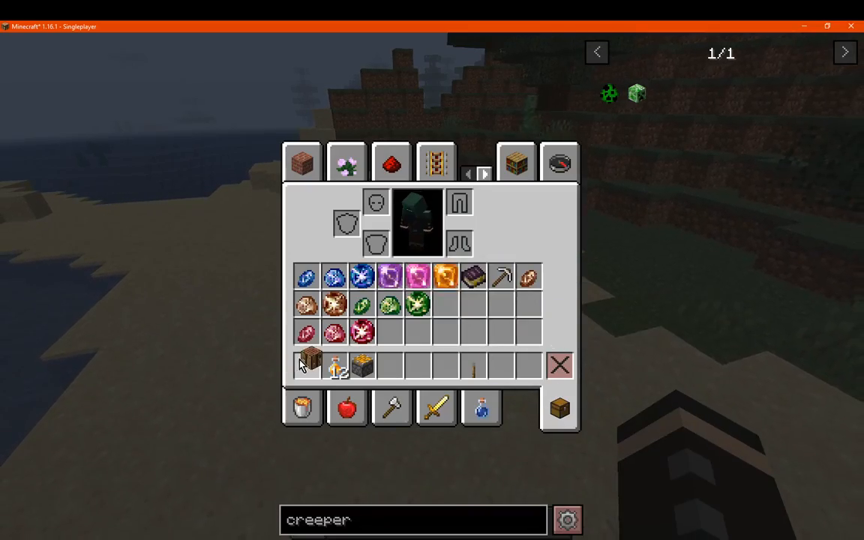
key(Escape)
text(stick)
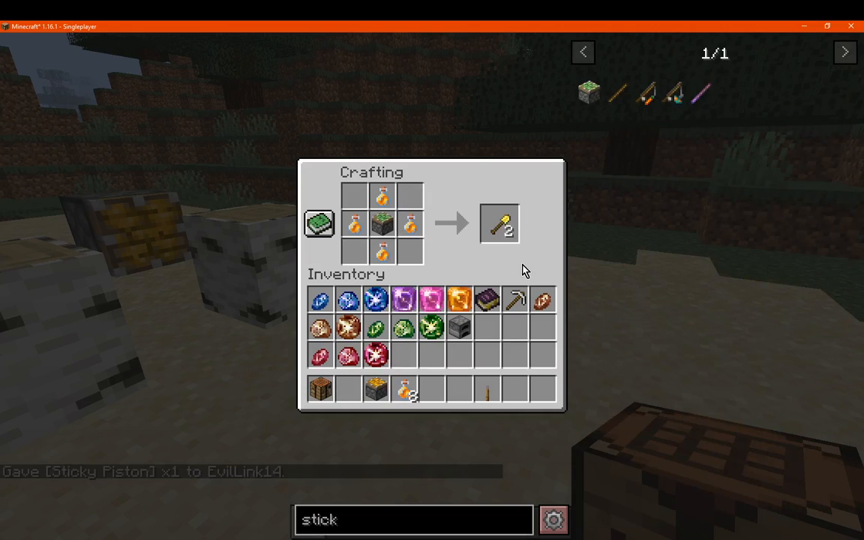
click(500, 224)
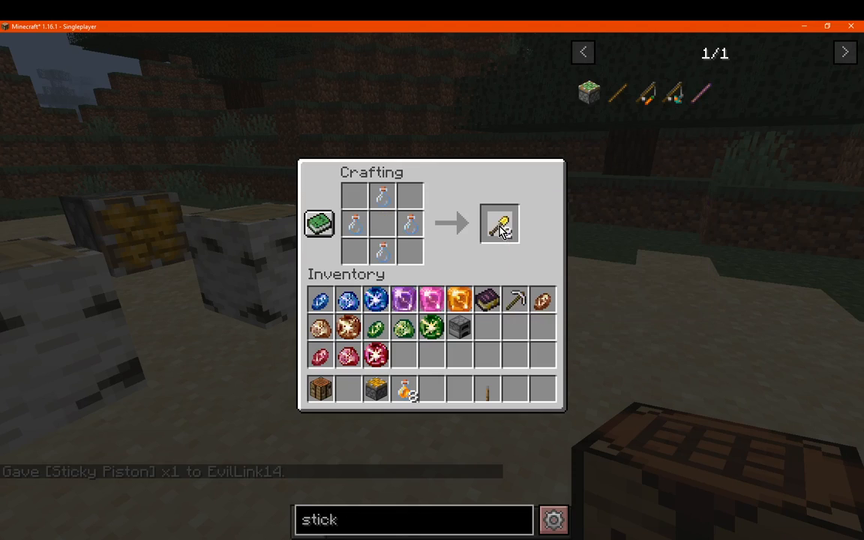
click(499, 223)
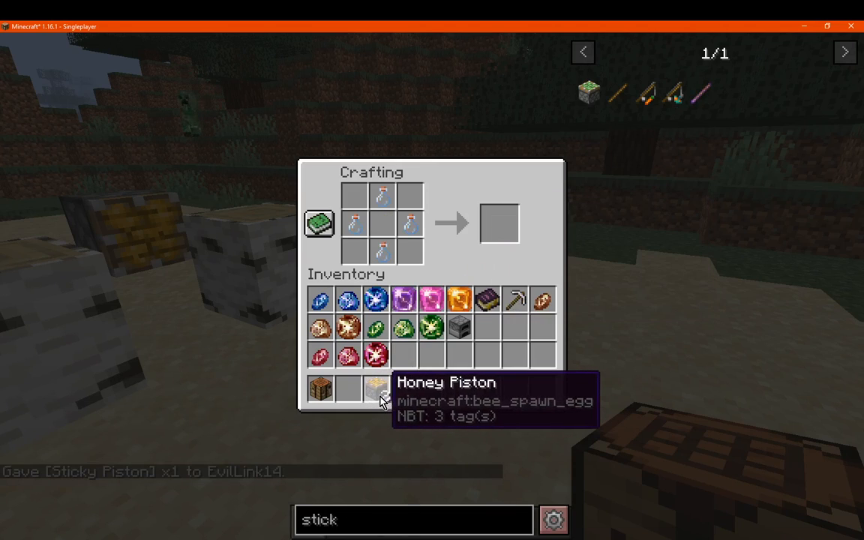
mouse_move(368, 396)
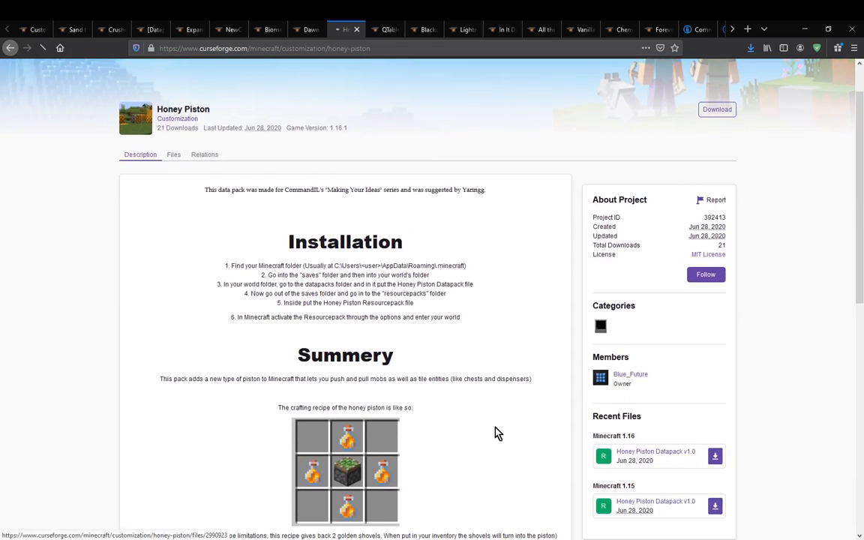
View the Honey Piston Datapack file details, then scroll the description to the give command
click(656, 451)
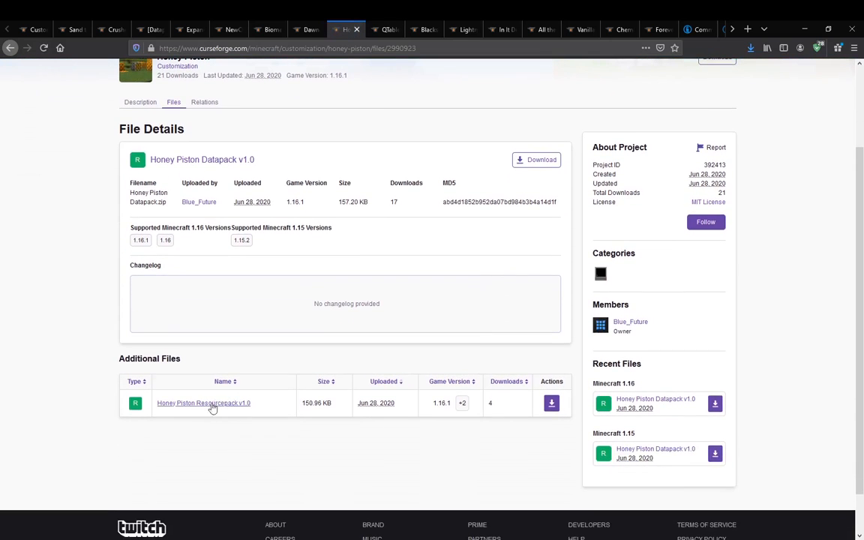
scroll(up, 3)
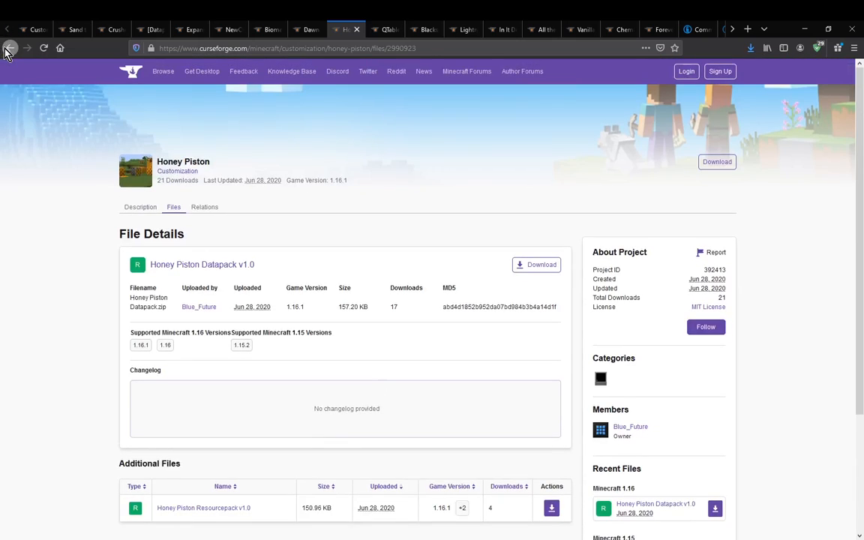
click(10, 48)
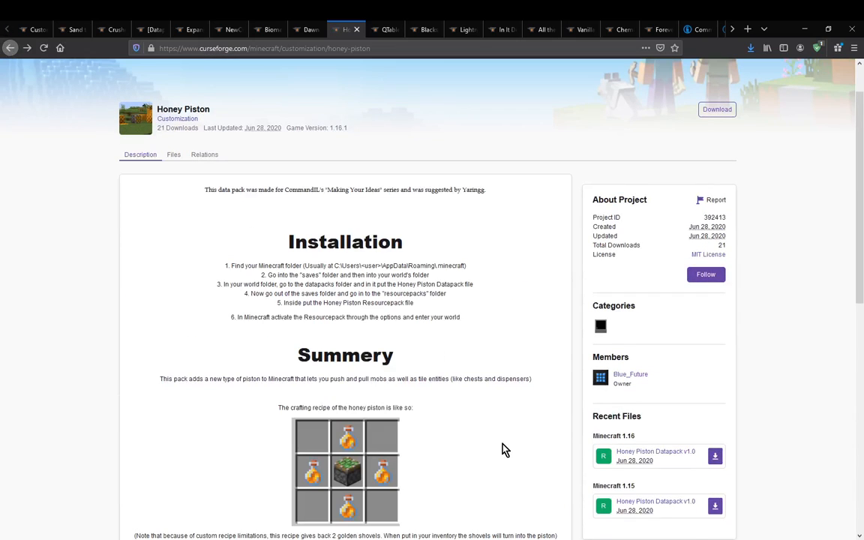
scroll(down, 3)
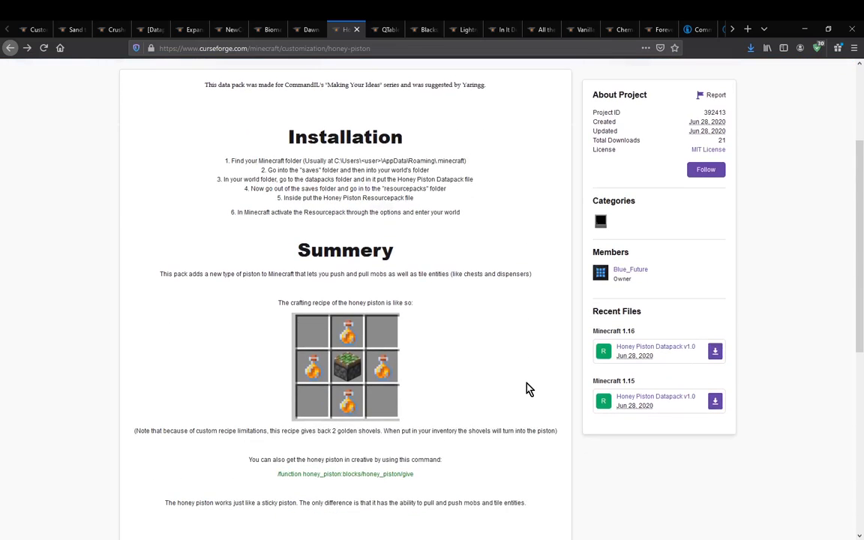
scroll(down, 3)
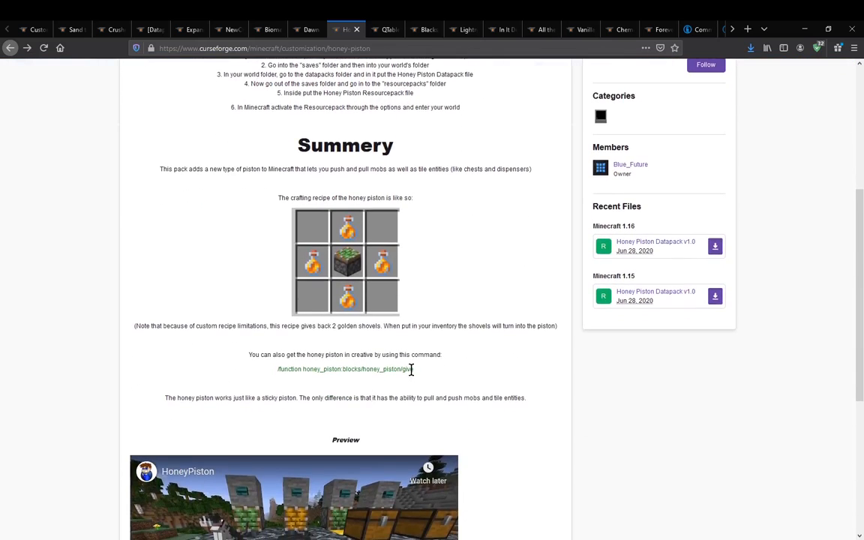
mouse_move(458, 376)
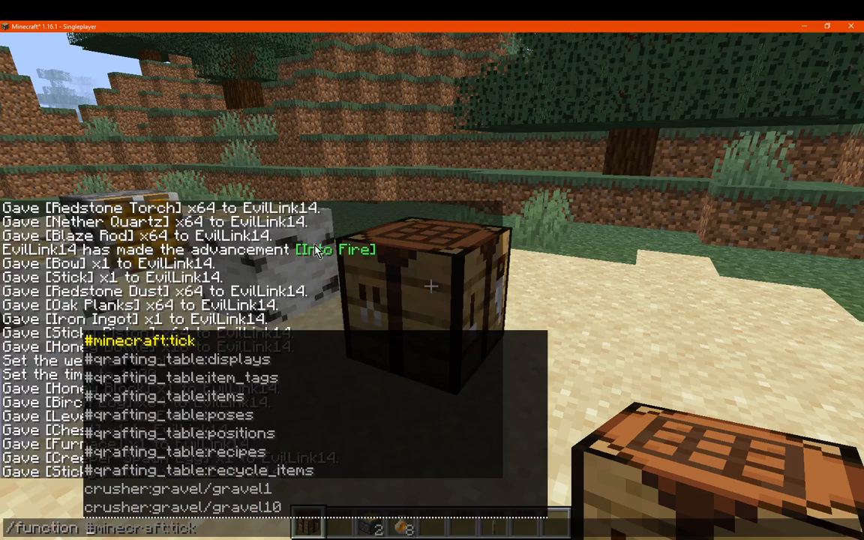
Run /function honey_piston:blocks/honey_piston/extend in chat, then open the inventory
text(honey_piston:blocks/honey_piston/extend)
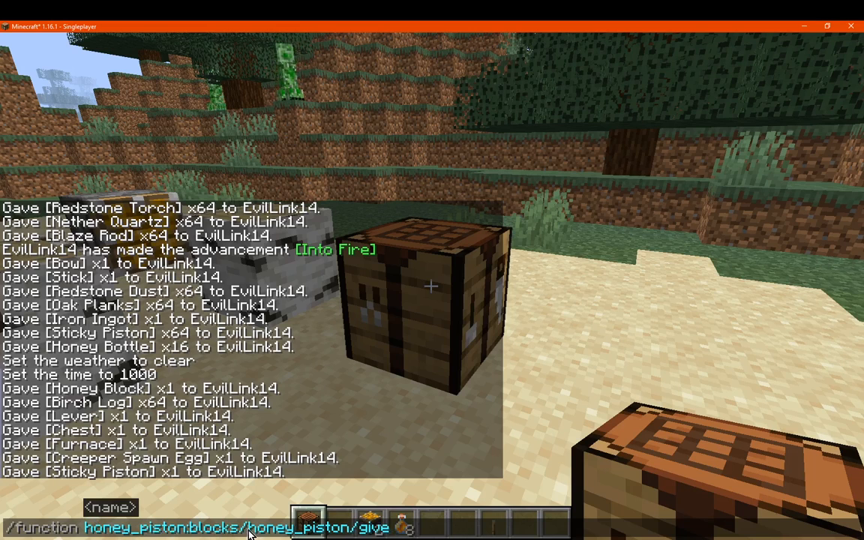
key(Return)
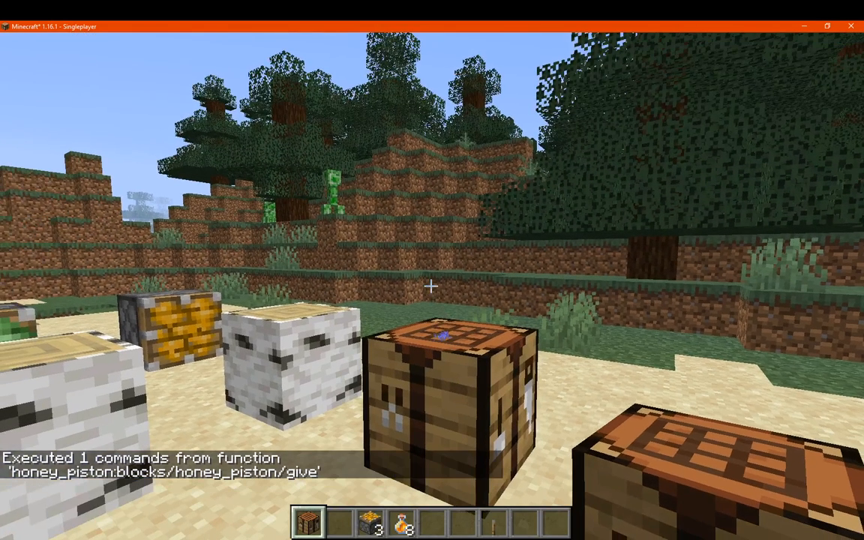
key(e)
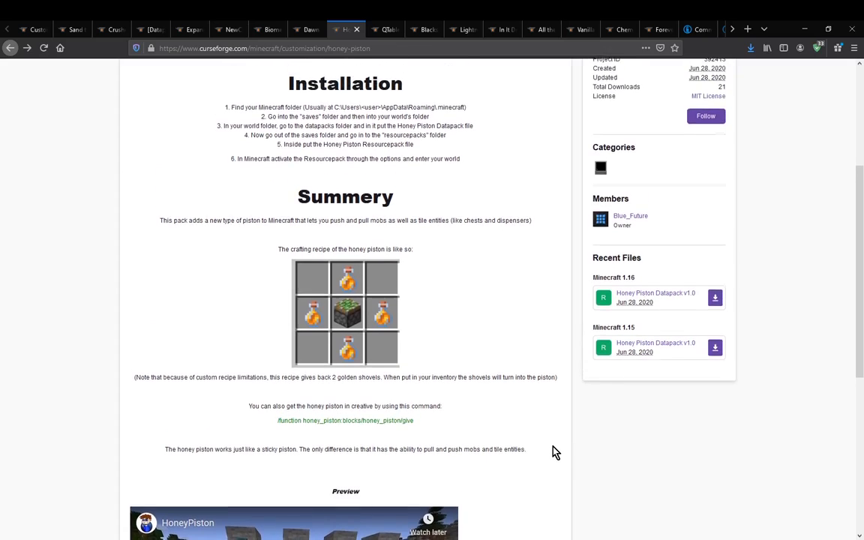
scroll(down, 3)
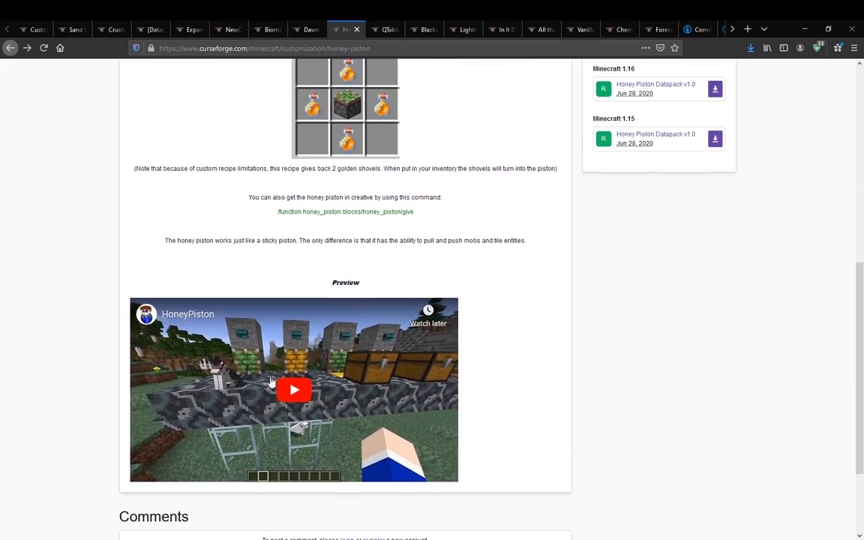
mouse_move(334, 404)
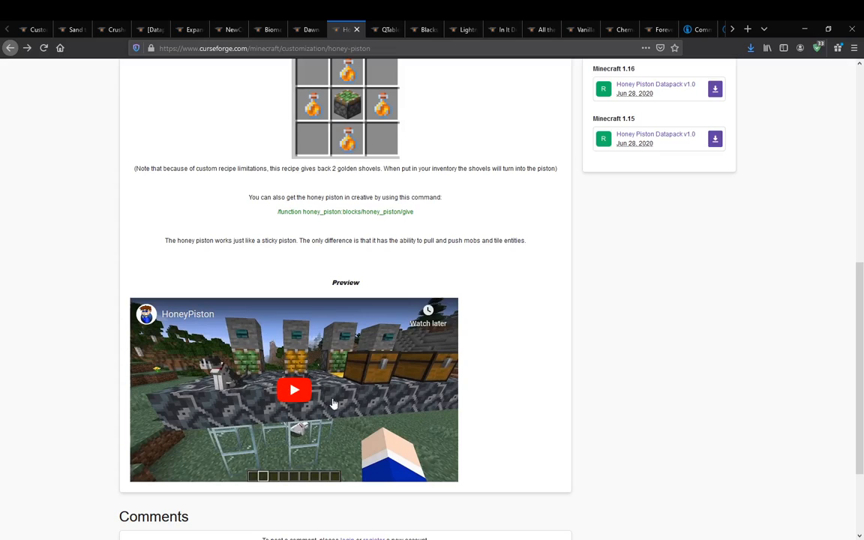
mouse_move(182, 349)
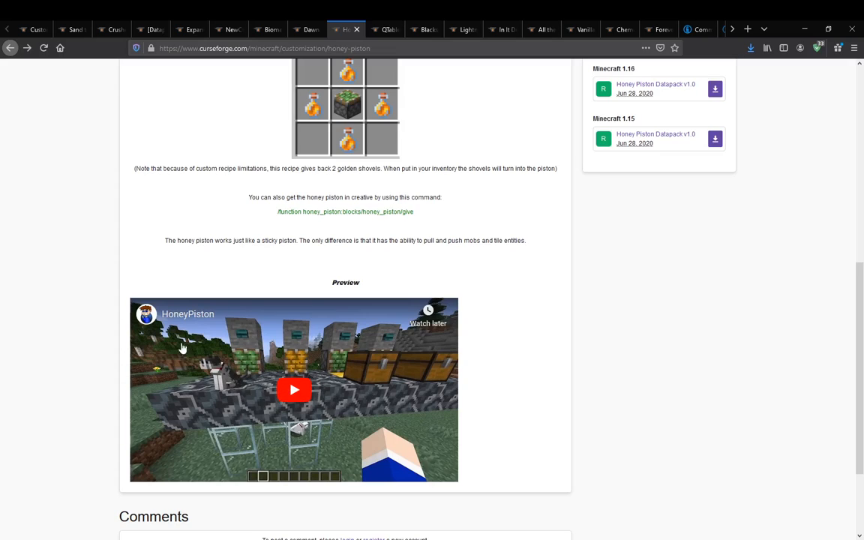
scroll(up, 3)
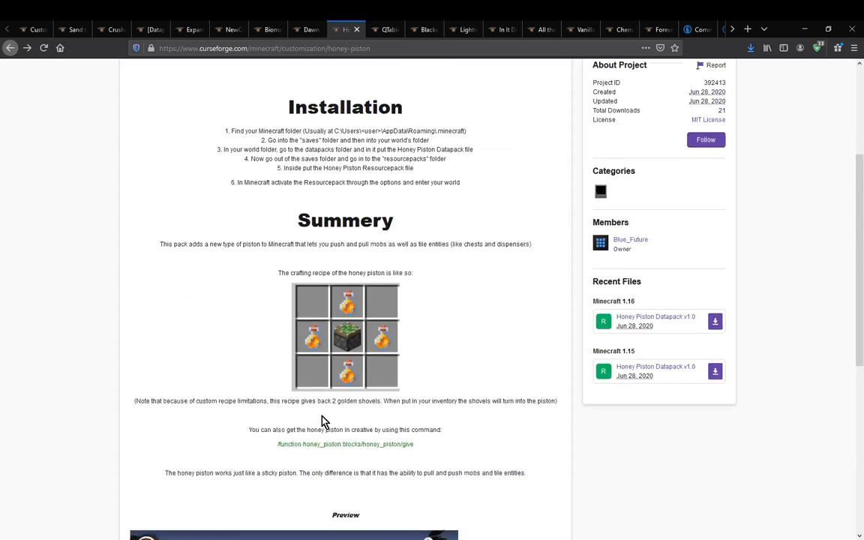
scroll(up, 3)
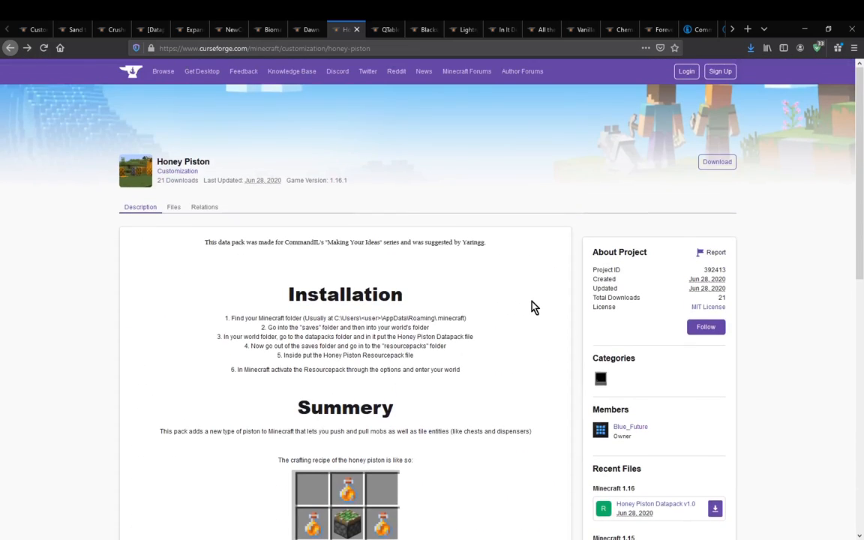